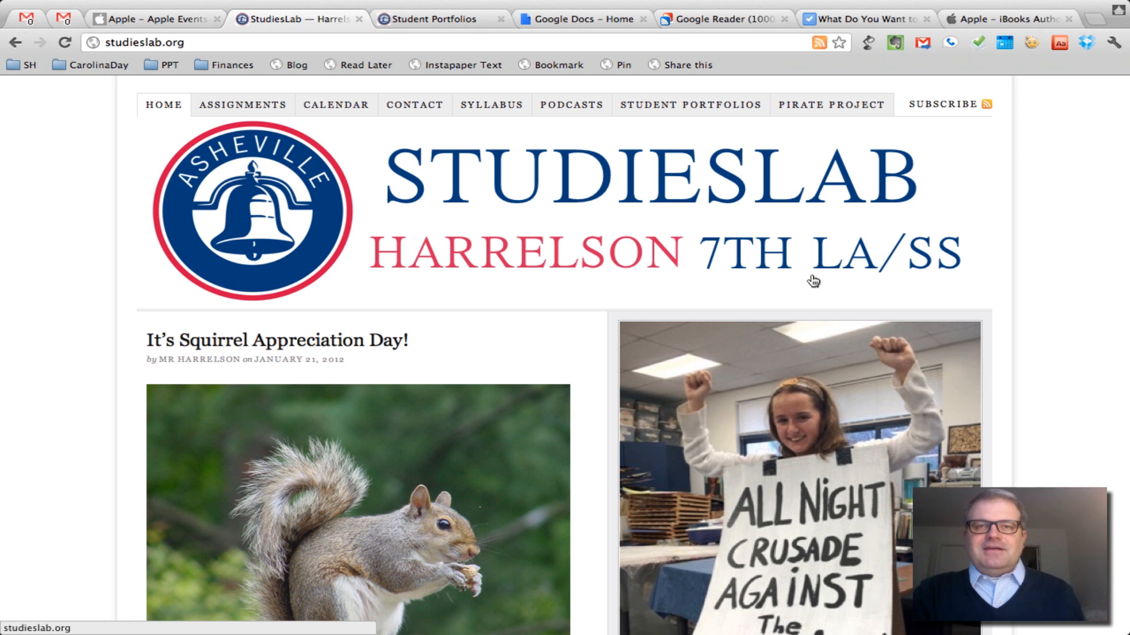
- Scroll through the grid of student blog badges on the Student Portfolios page
scroll(down, 3)
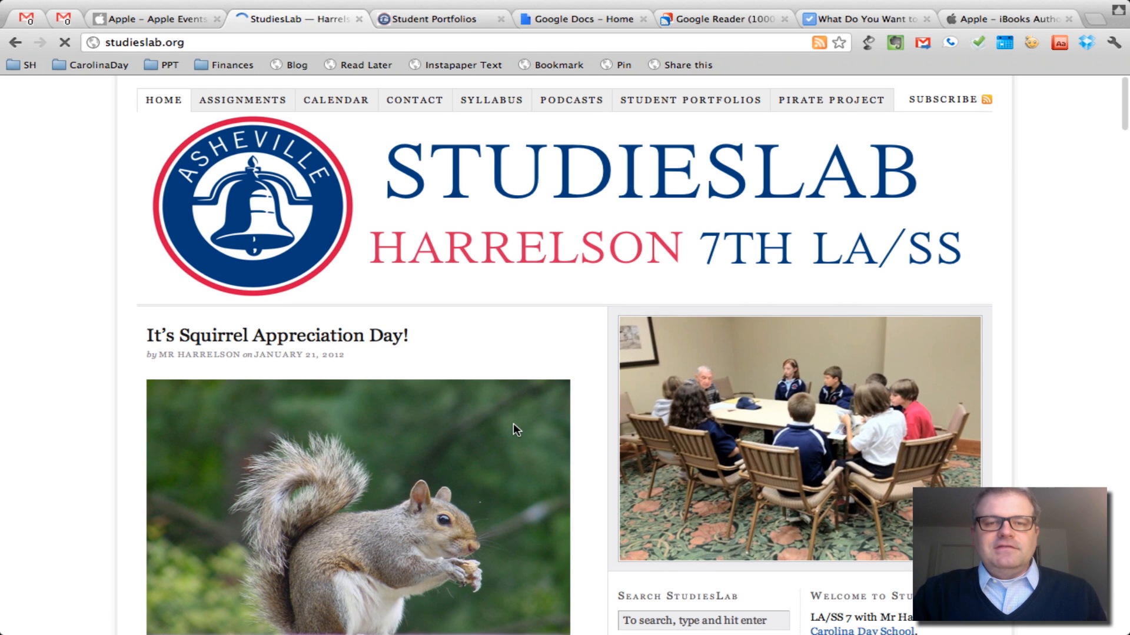
scroll(down, 3)
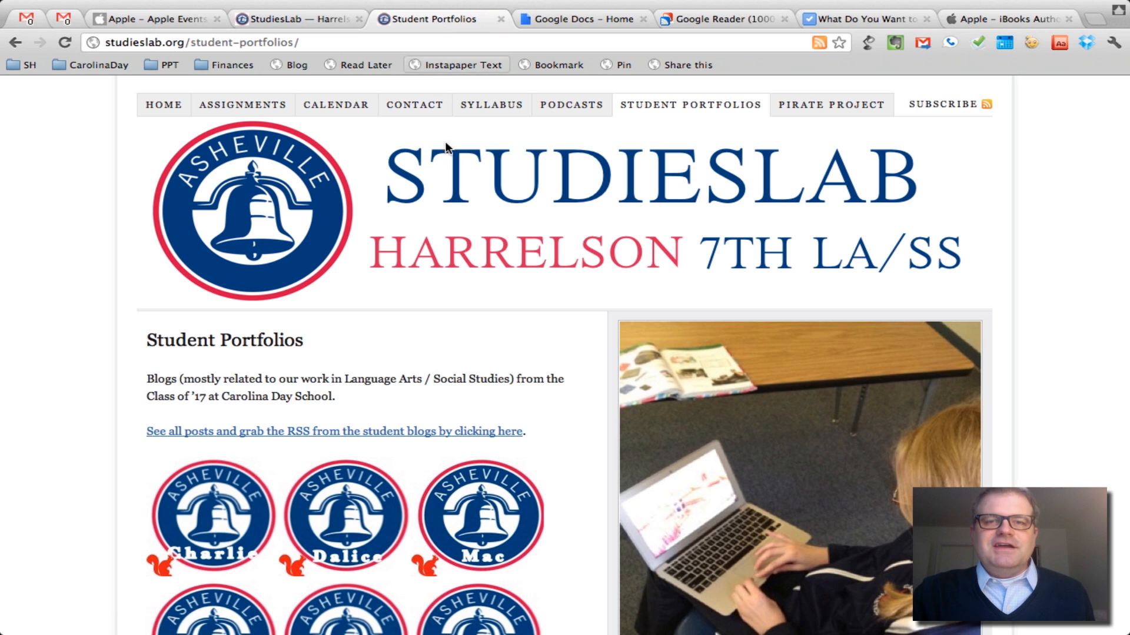
scroll(down, 3)
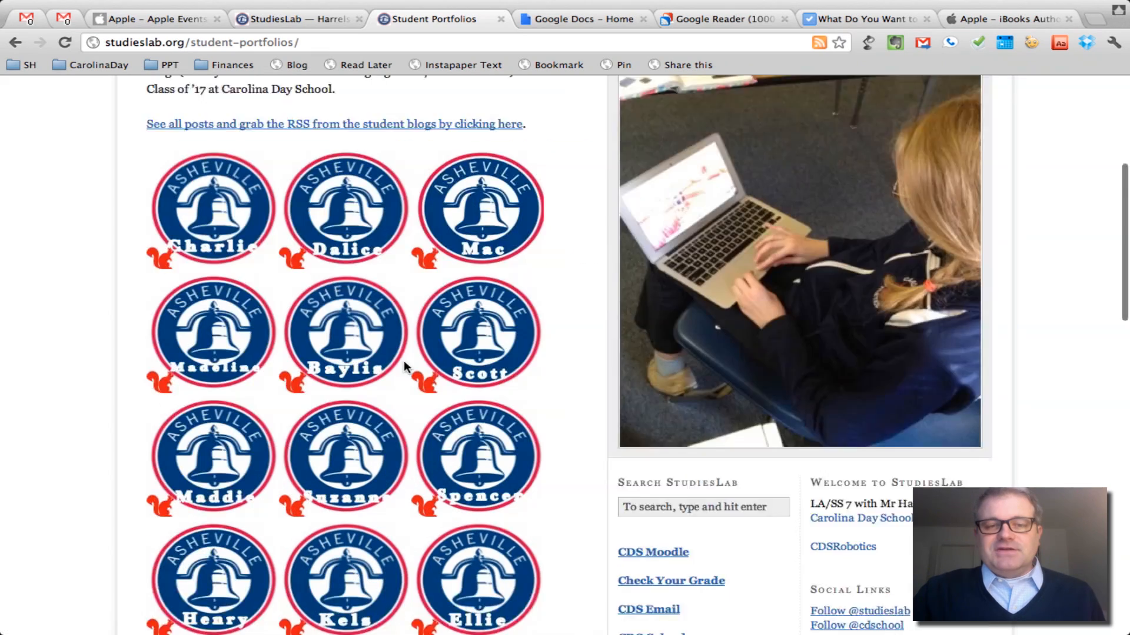
scroll(down, 3)
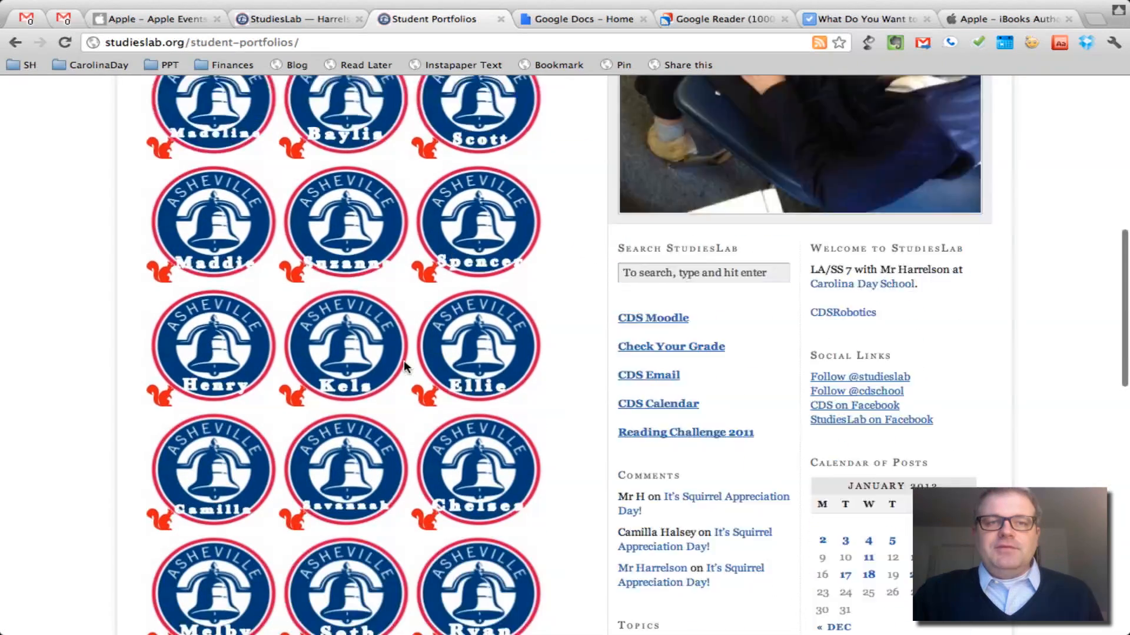
scroll(up, 3)
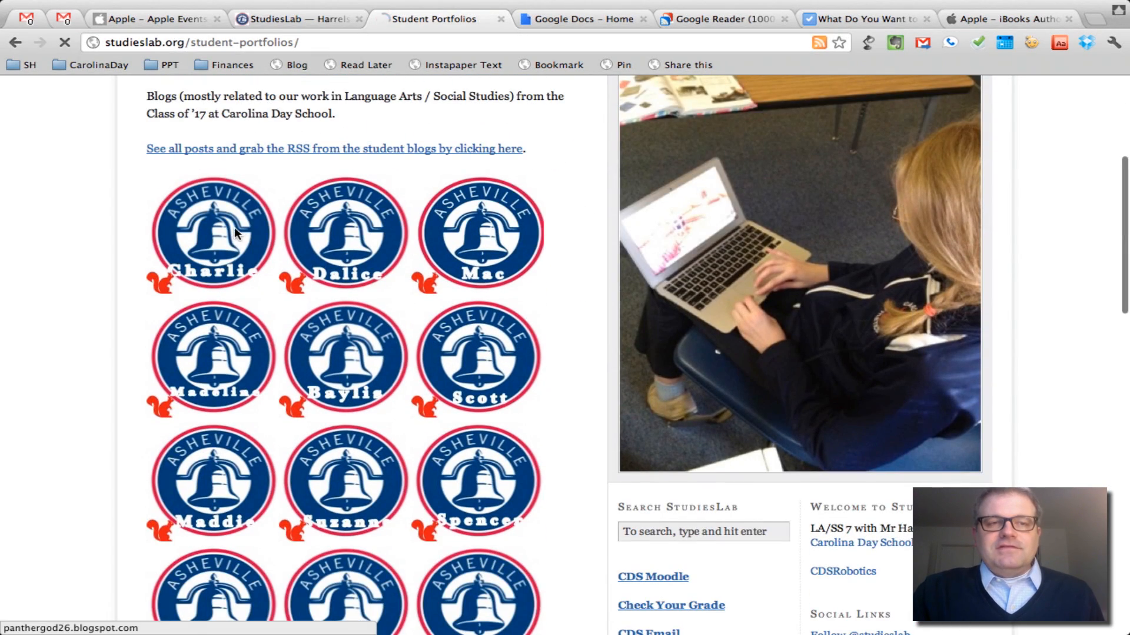
click(212, 230)
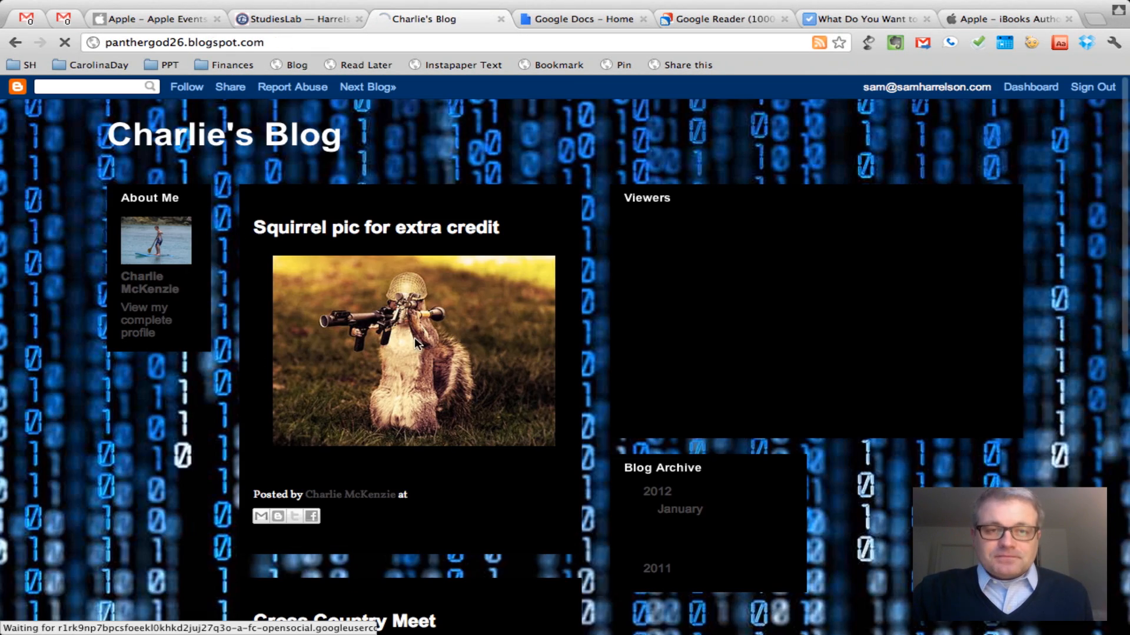
scroll(down, 3)
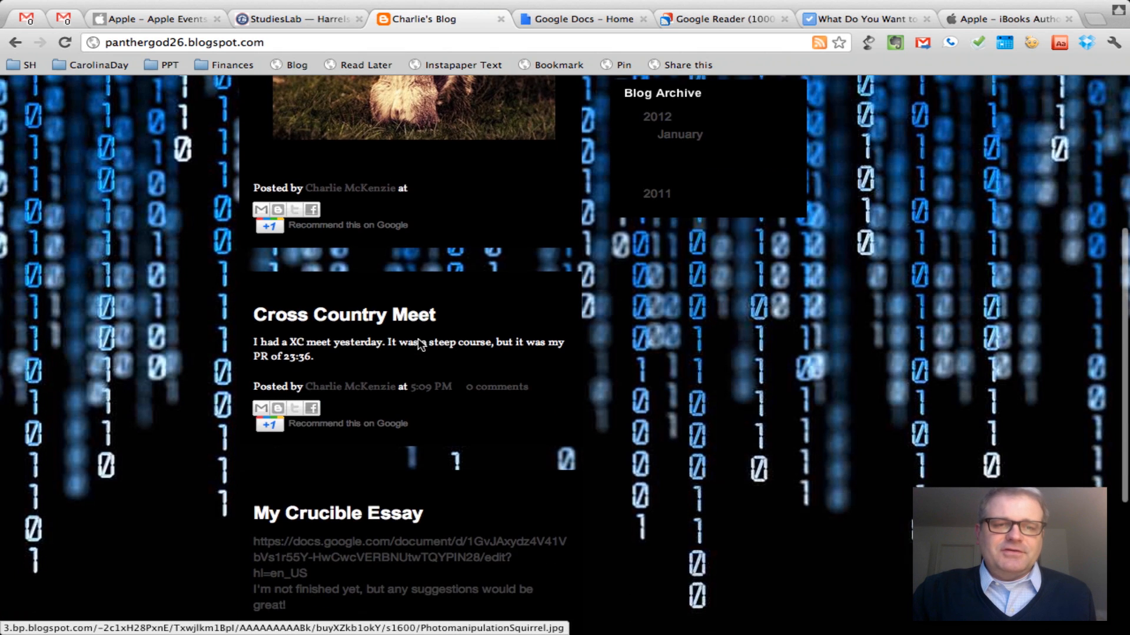
scroll(down, 3)
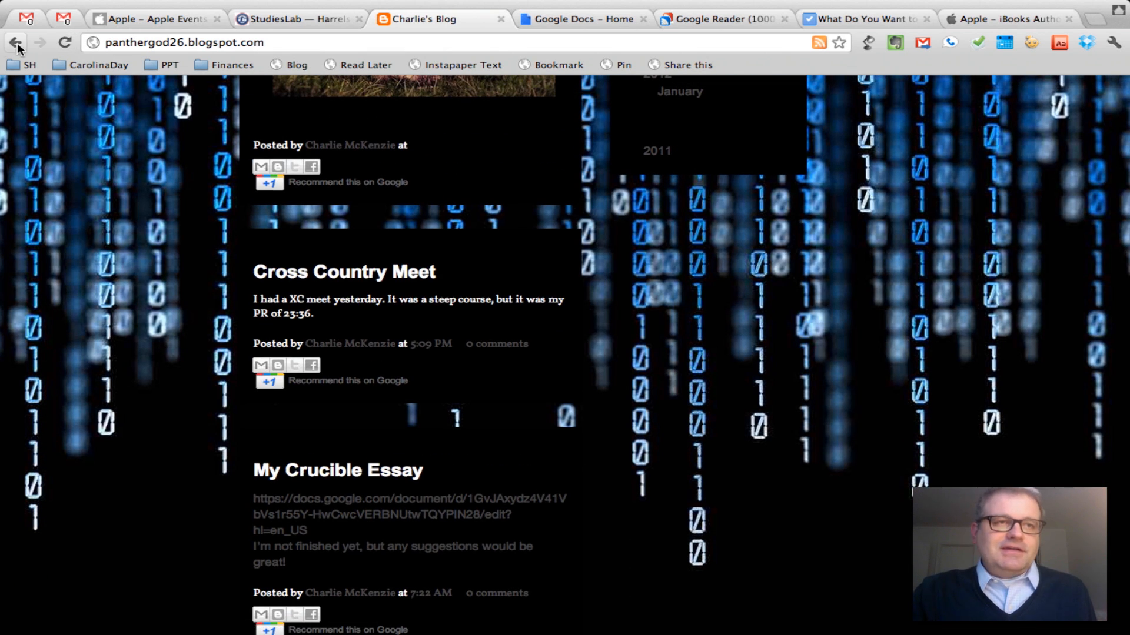
mouse_move(16, 43)
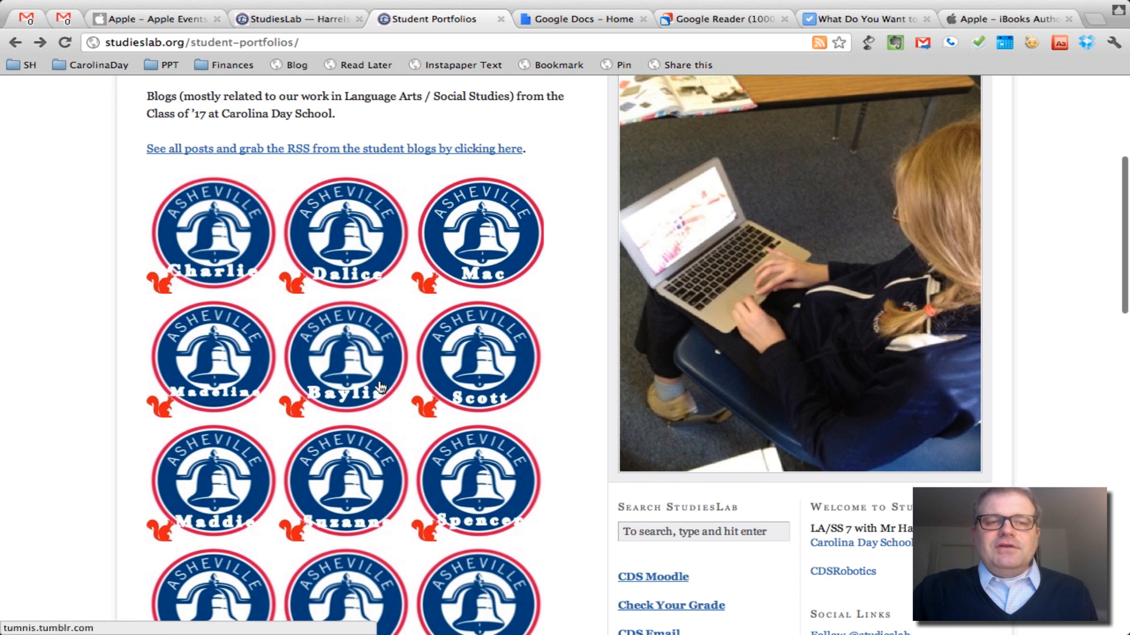
- Browse Madeline's WordPress blog post on A Tree Grows in Brooklyn, then move to the Google Docs home list
click(211, 358)
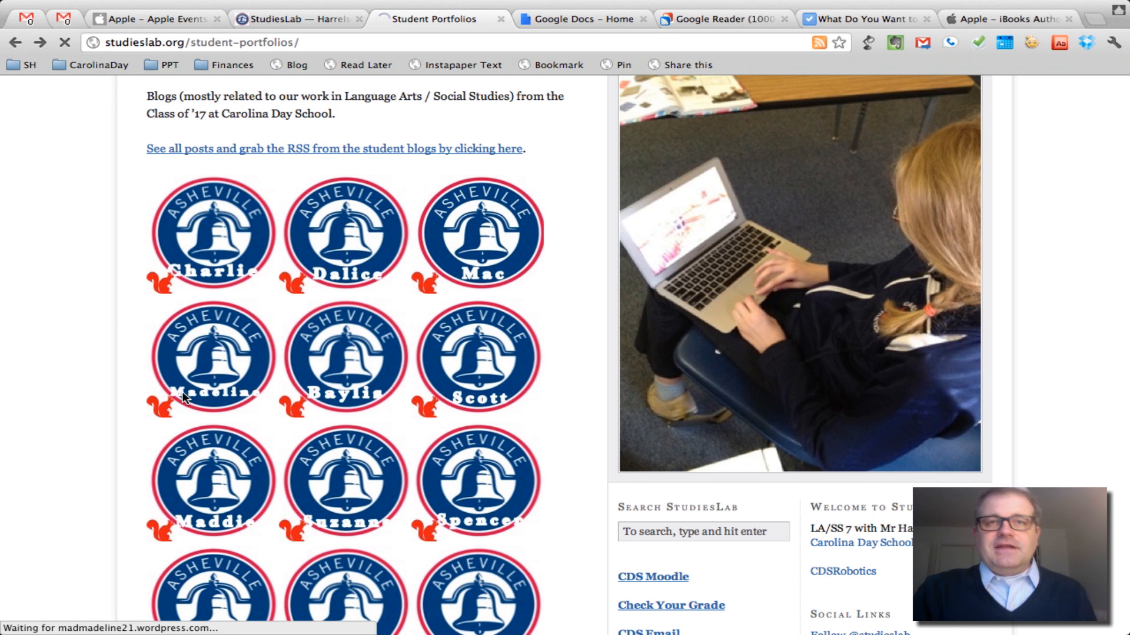
click(210, 356)
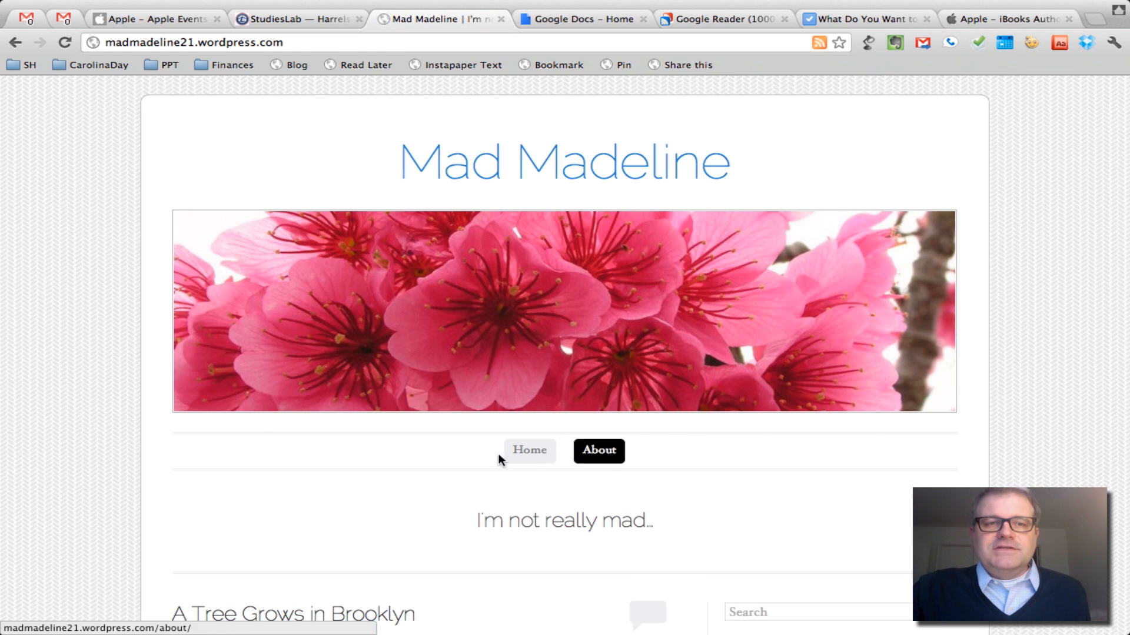
scroll(down, 3)
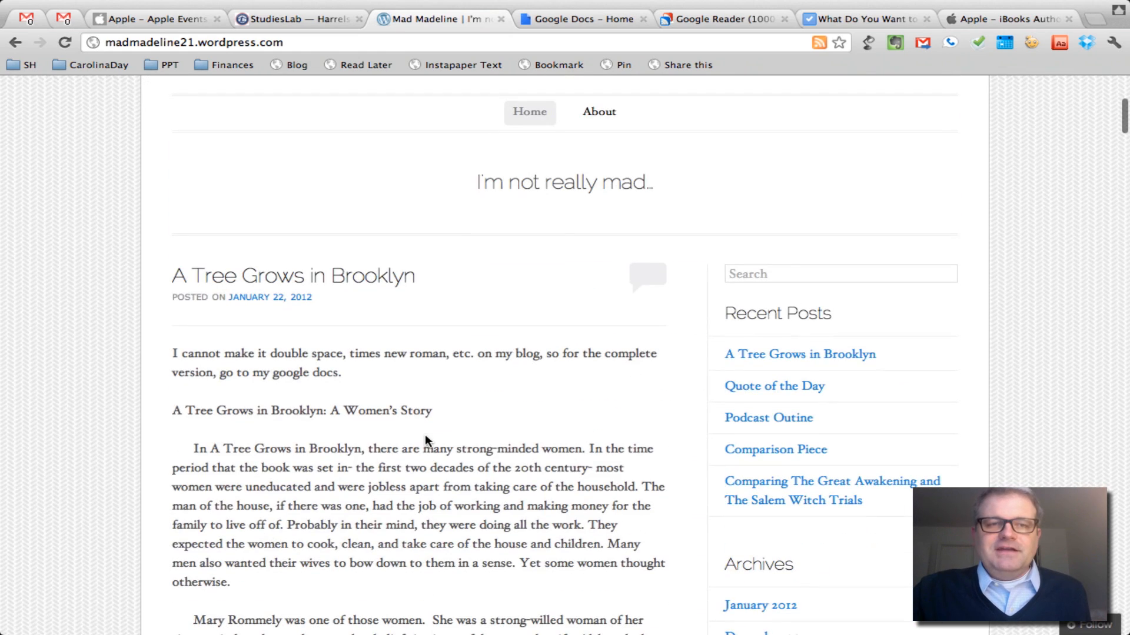
scroll(down, 3)
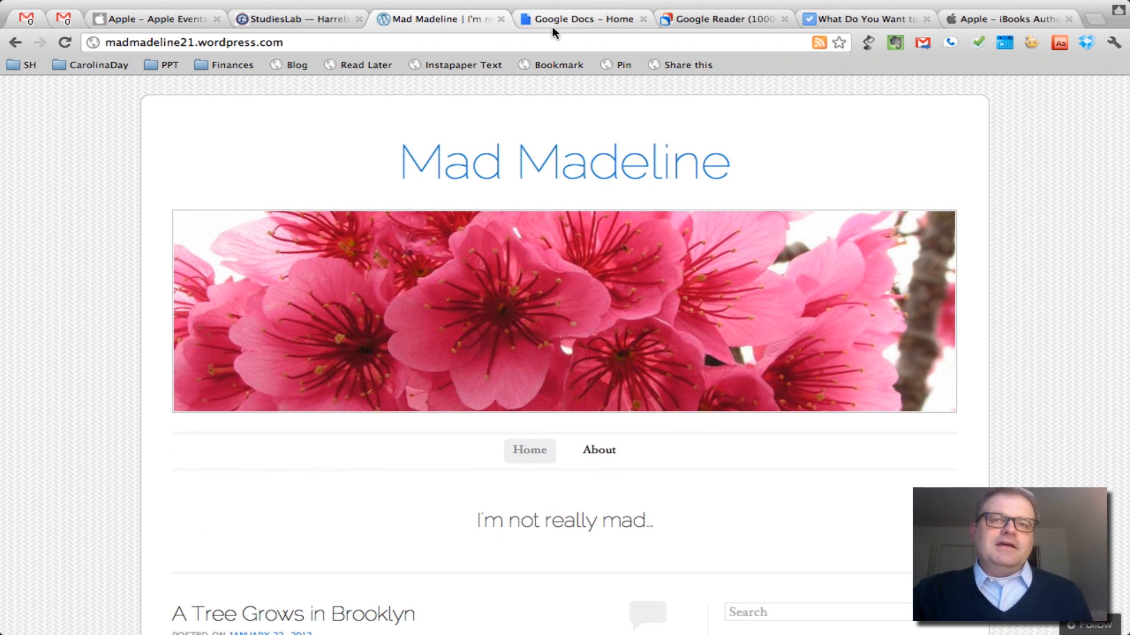
mouse_move(577, 18)
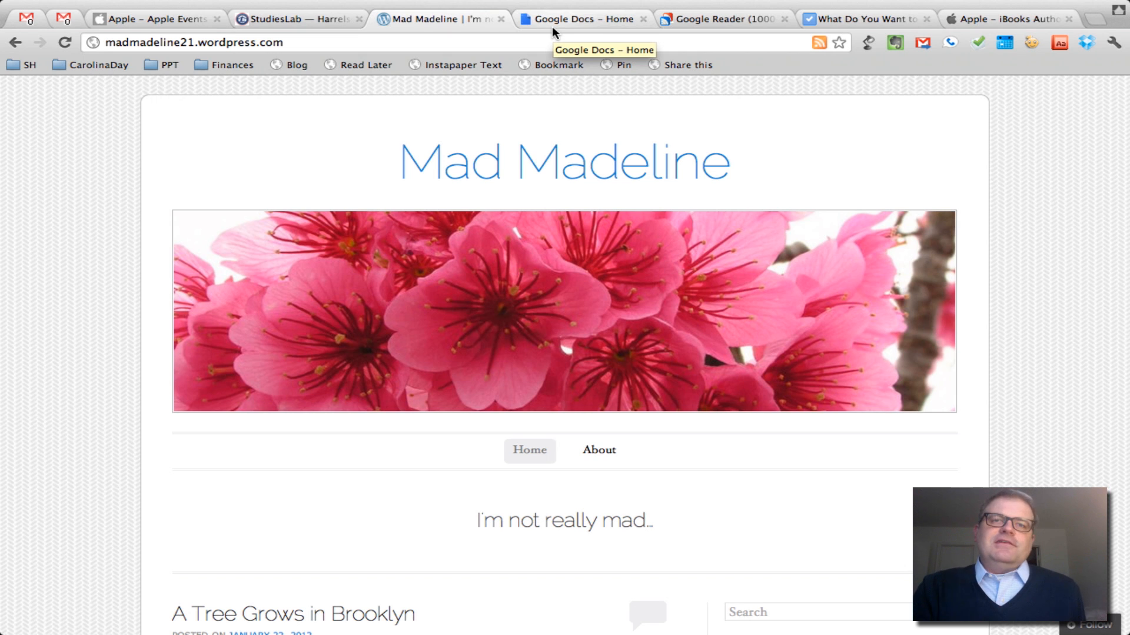
click(583, 17)
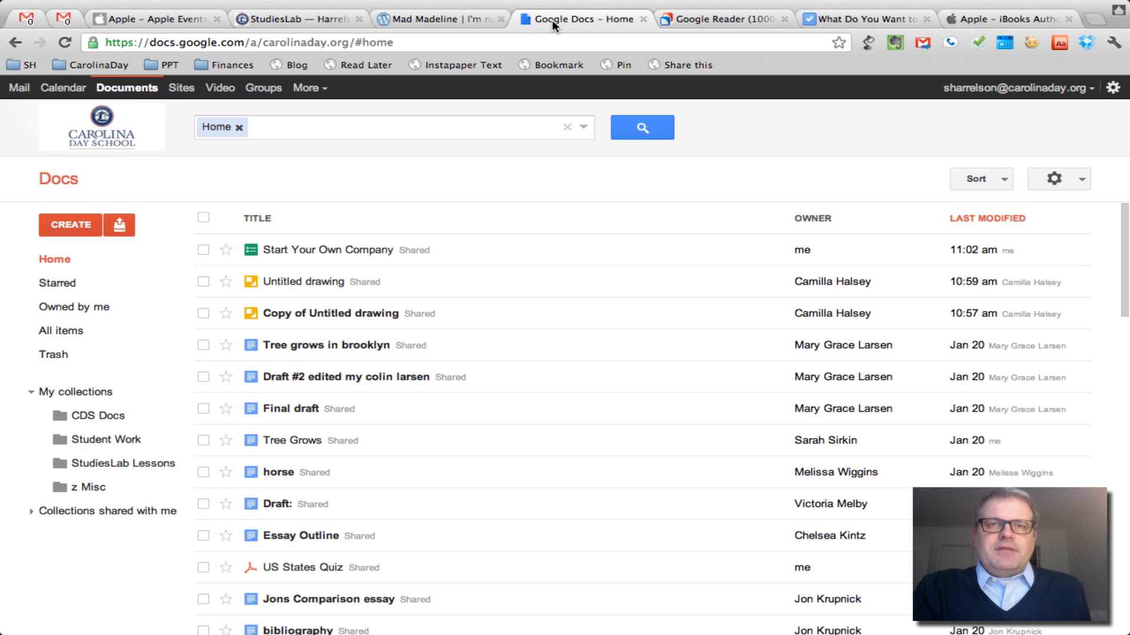
- Flip through the class blog and Google Docs tabs, landing on the Google Reader 2016Wildcats feed
click(295, 17)
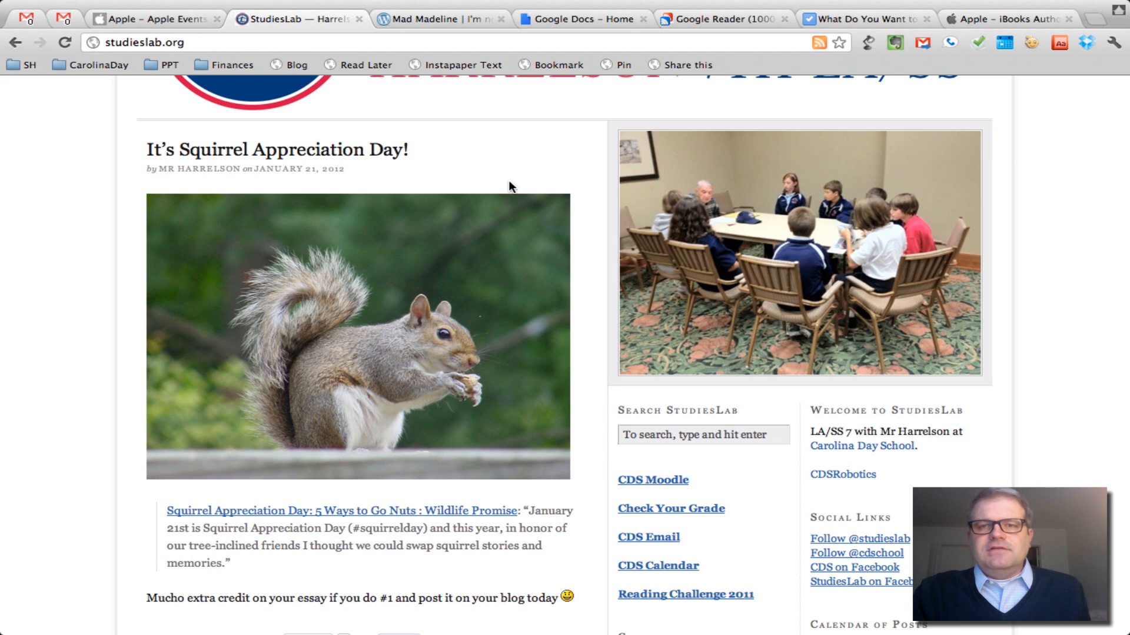
click(580, 18)
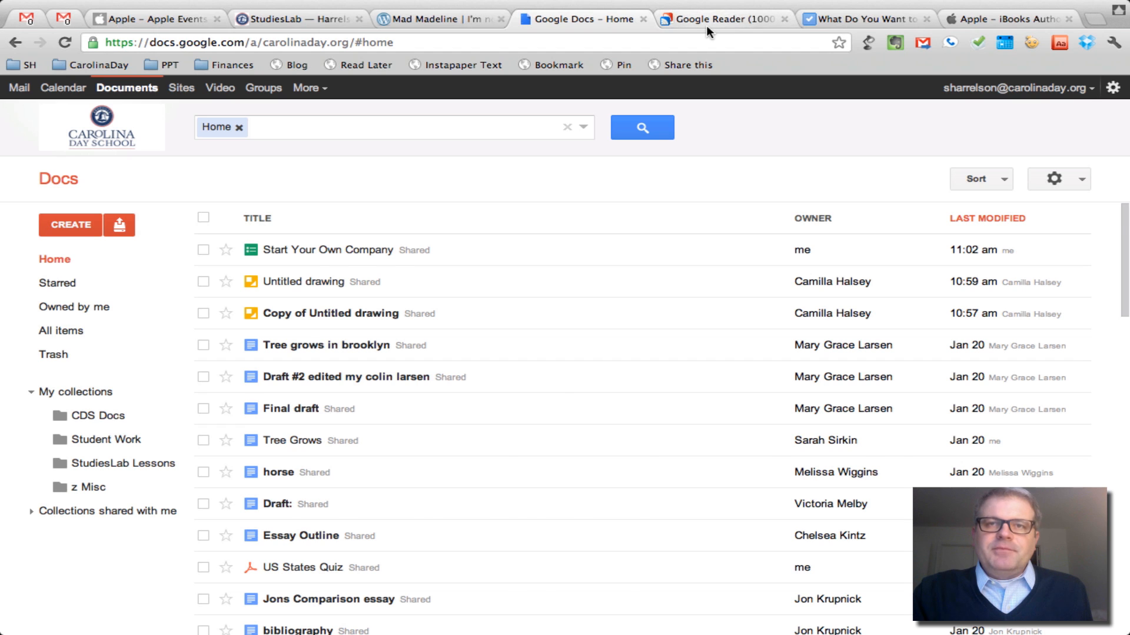
click(720, 19)
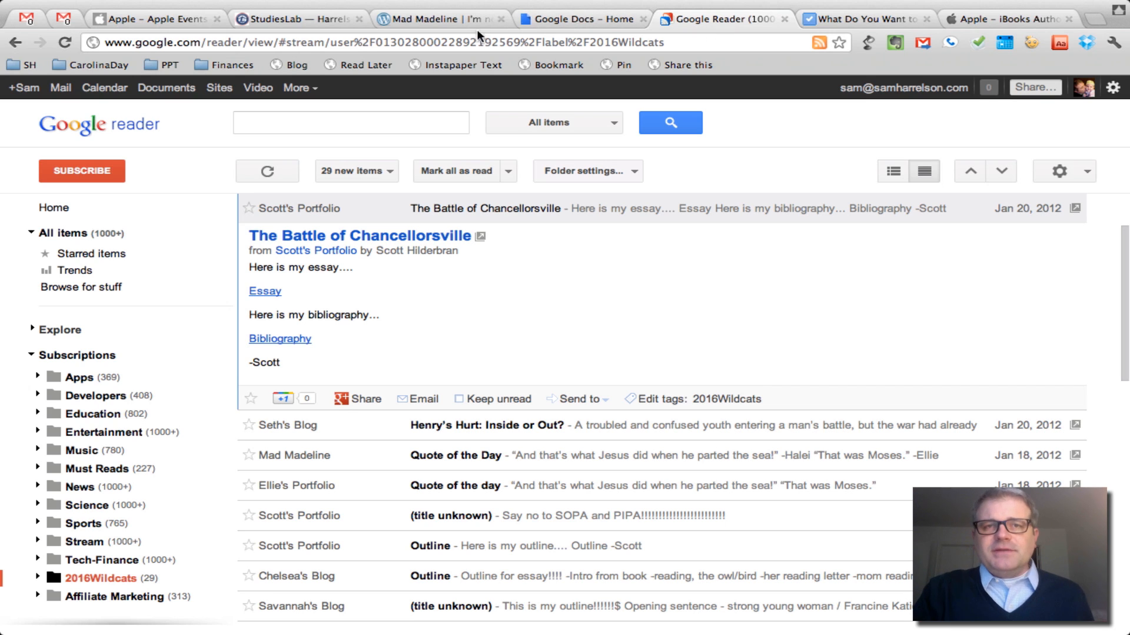
- Glance at Mad Madeline's blog, read Henry's Hurt: Inside or Out? in Google Reader, then move to Google Moderator
click(439, 18)
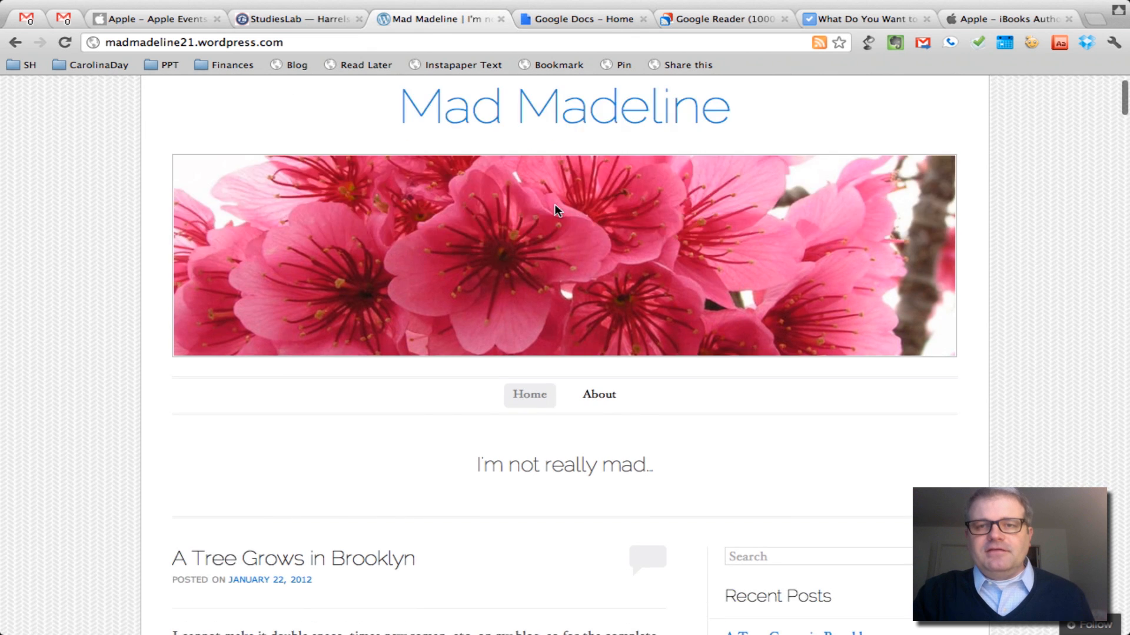
click(721, 19)
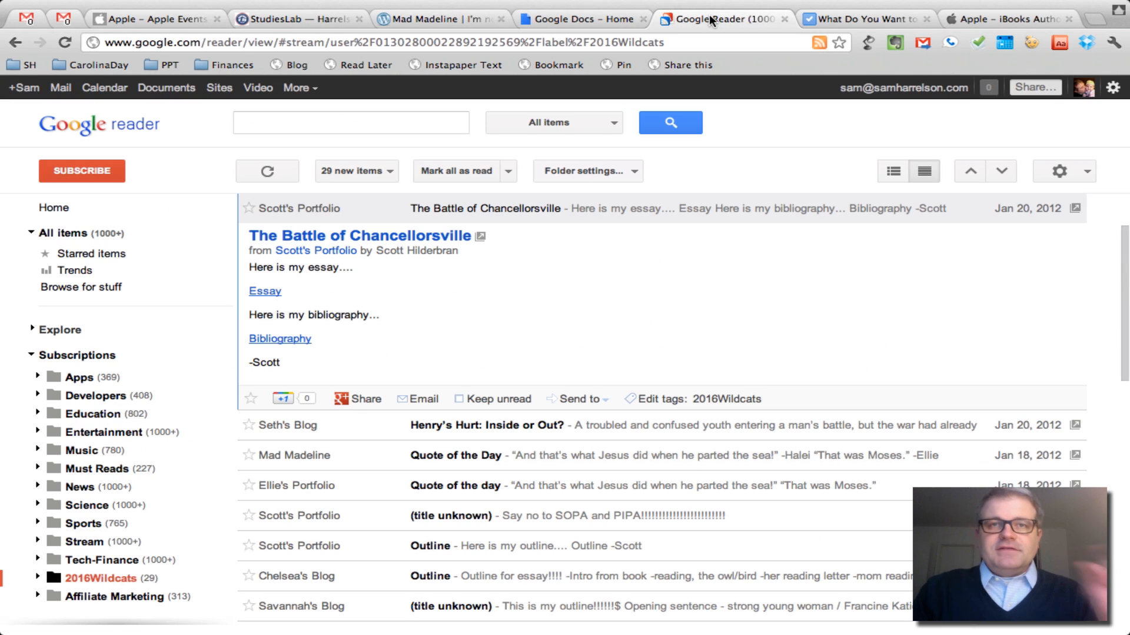
click(487, 424)
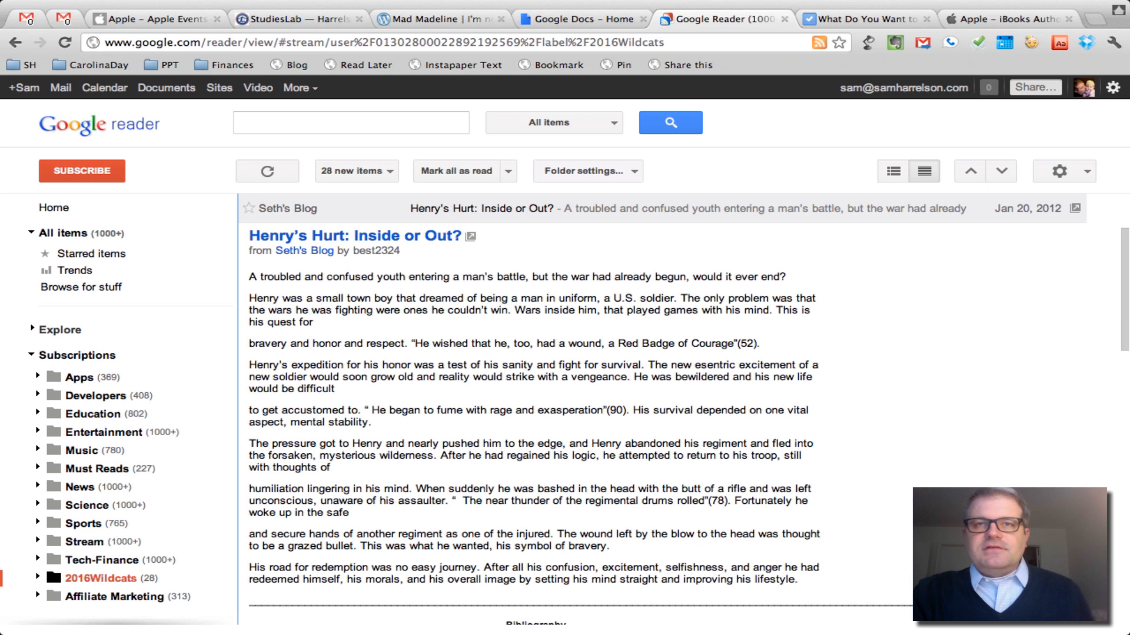
scroll(down, 3)
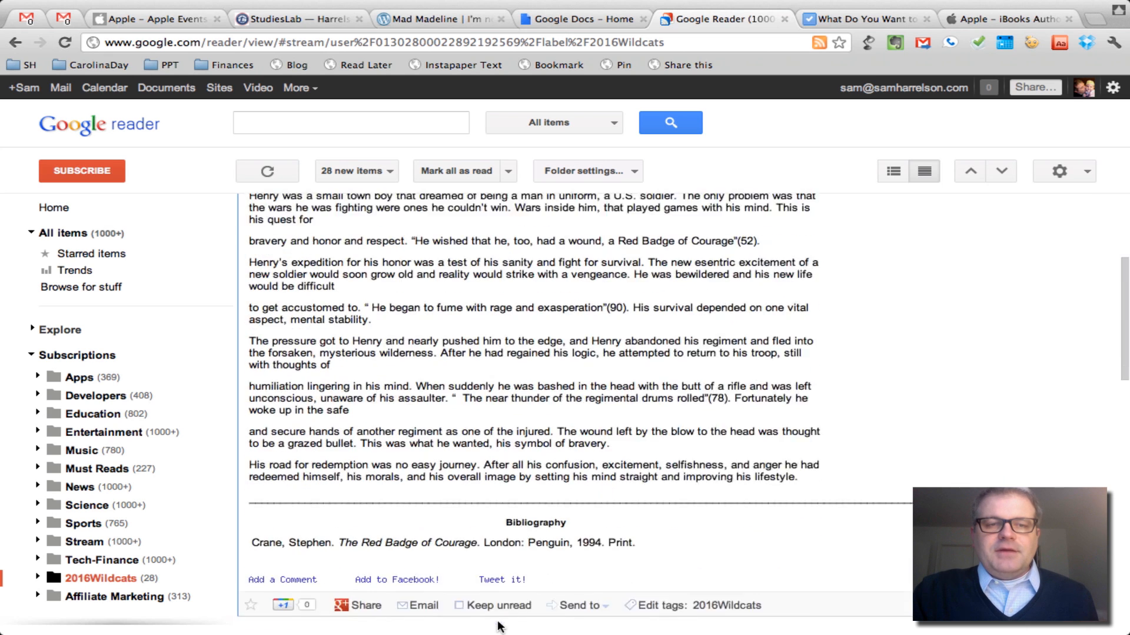
scroll(up, 3)
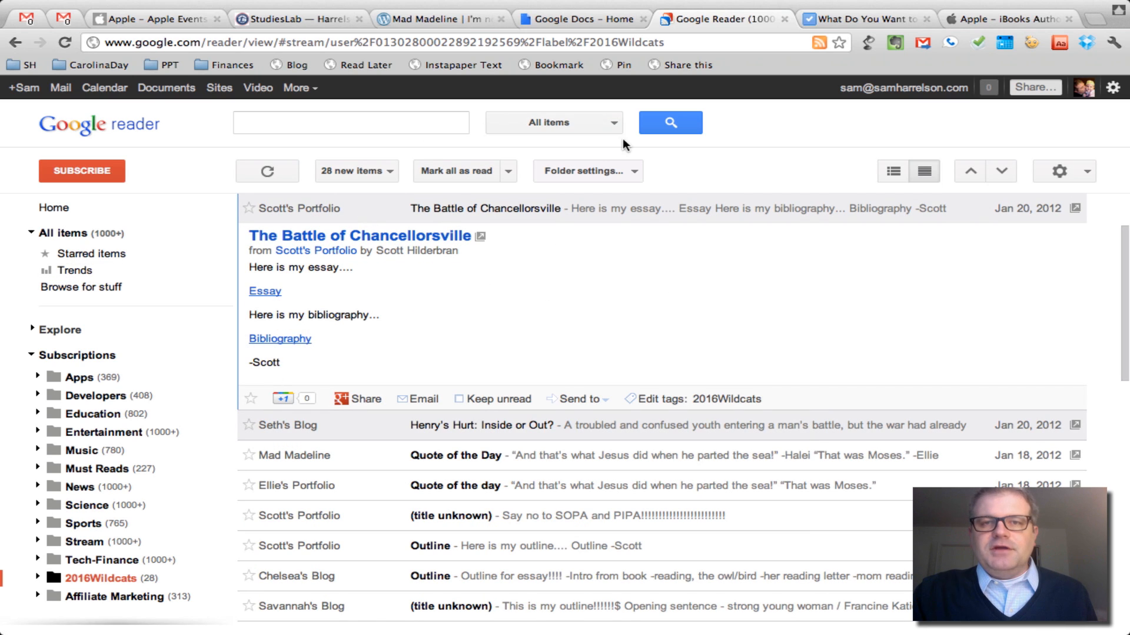
mouse_move(753, 9)
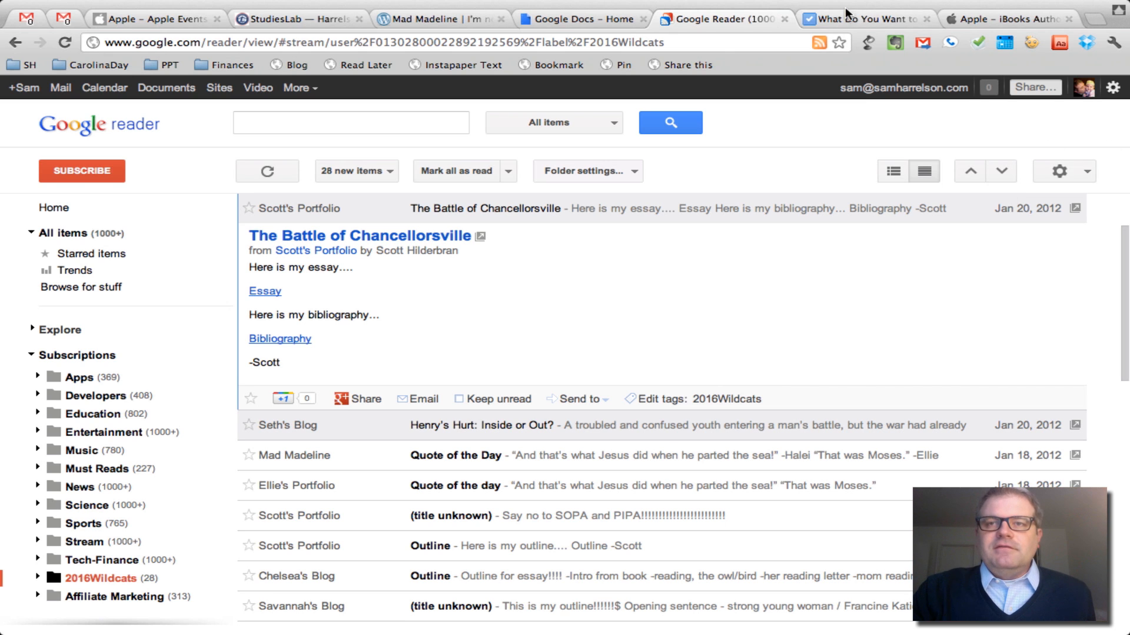
click(865, 18)
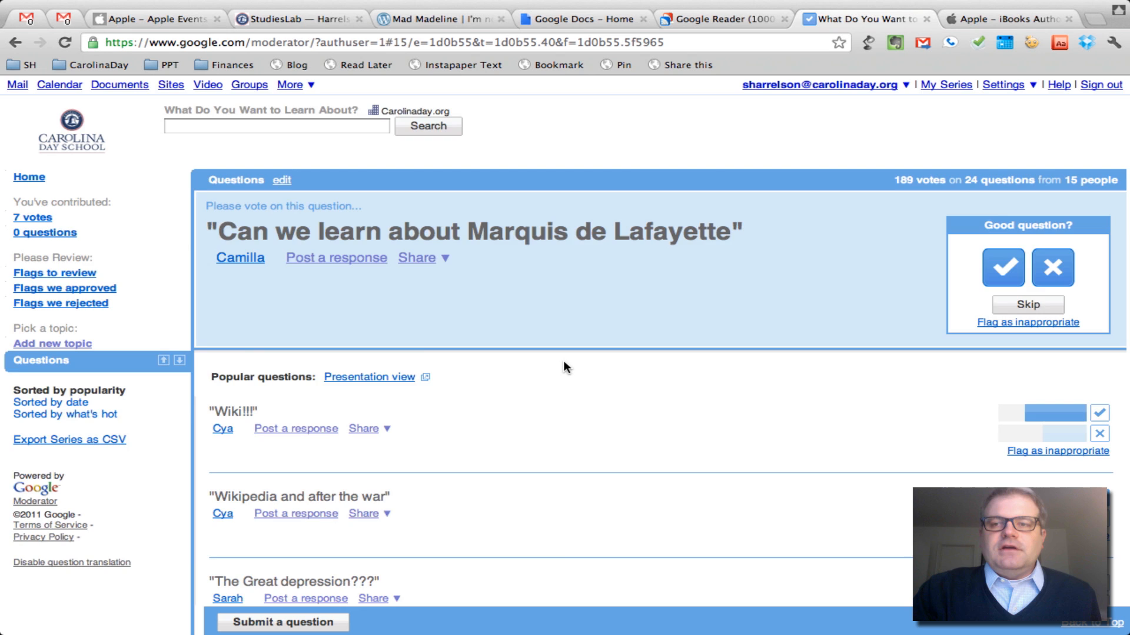
- Scroll the Moderator series showing 189 votes on 24 student questions
scroll(down, 3)
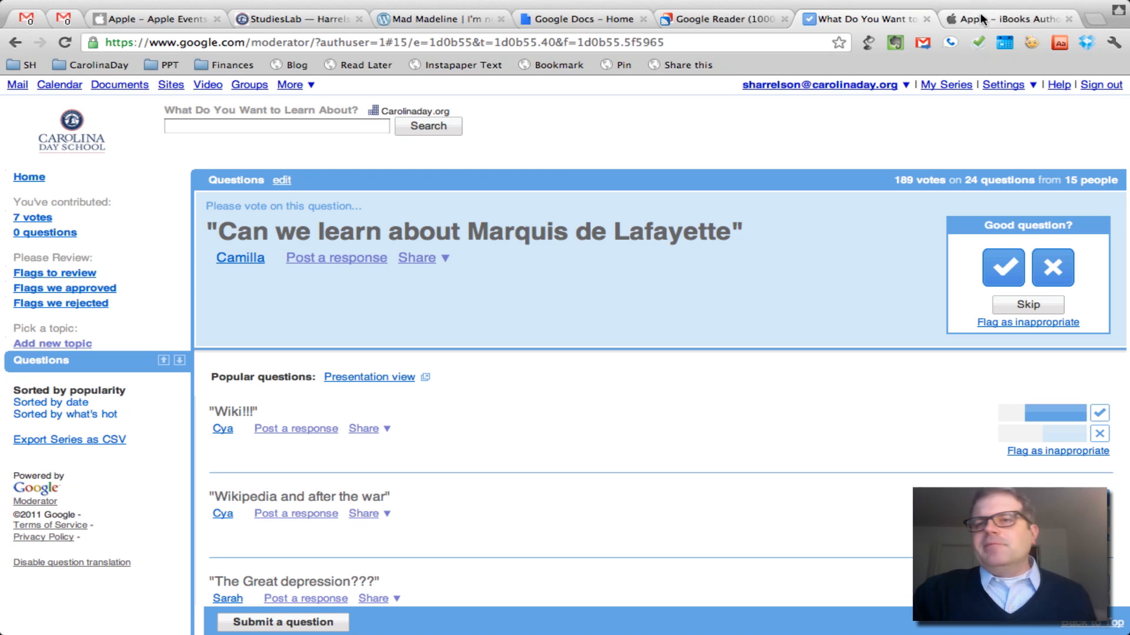
- Show Apple's iBooks Author page and scroll down to the templates section
click(1007, 19)
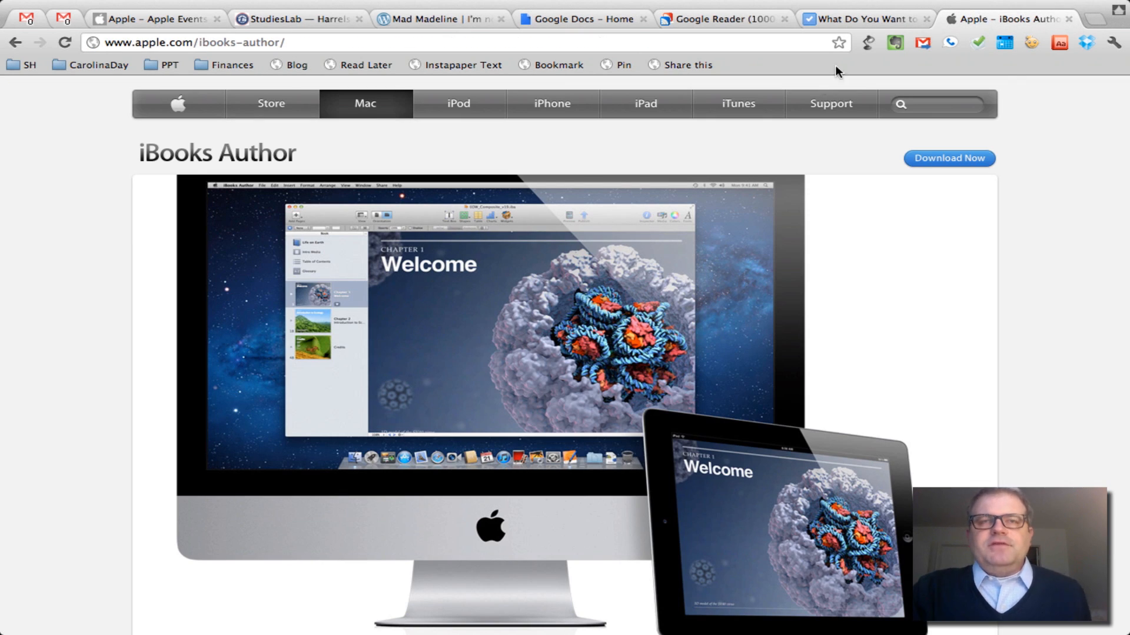
scroll(down, 3)
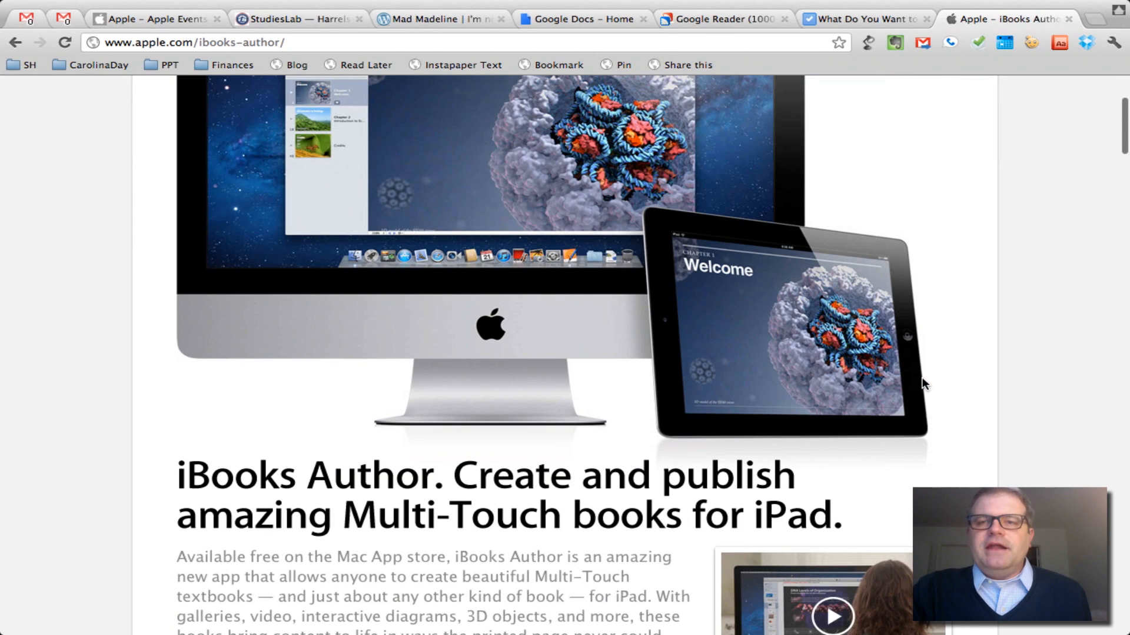
scroll(up, 3)
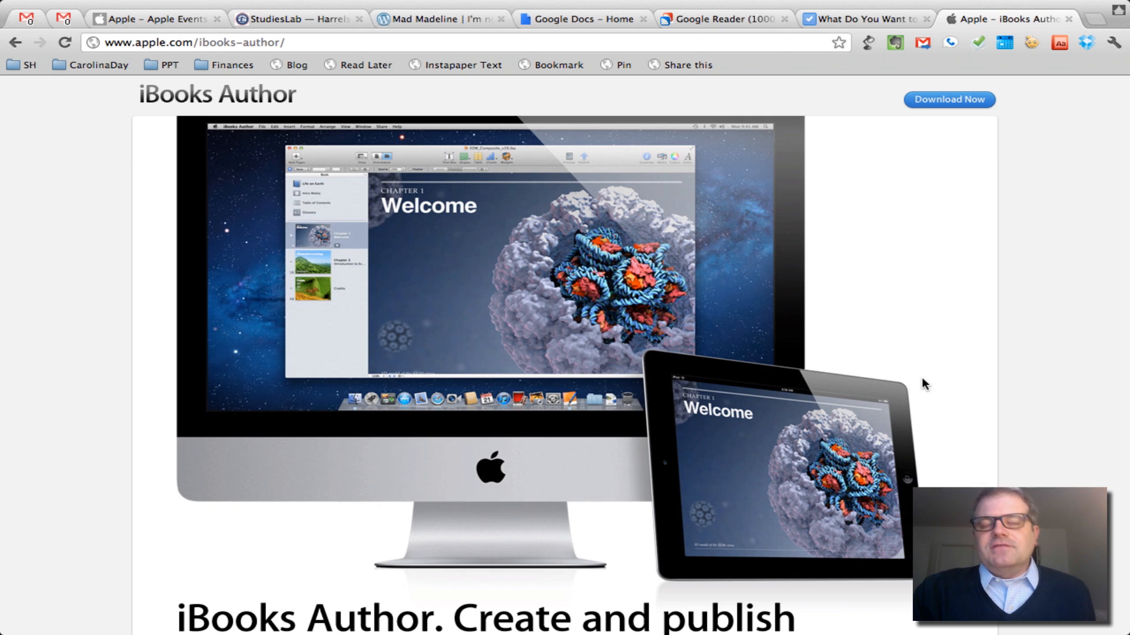
scroll(down, 3)
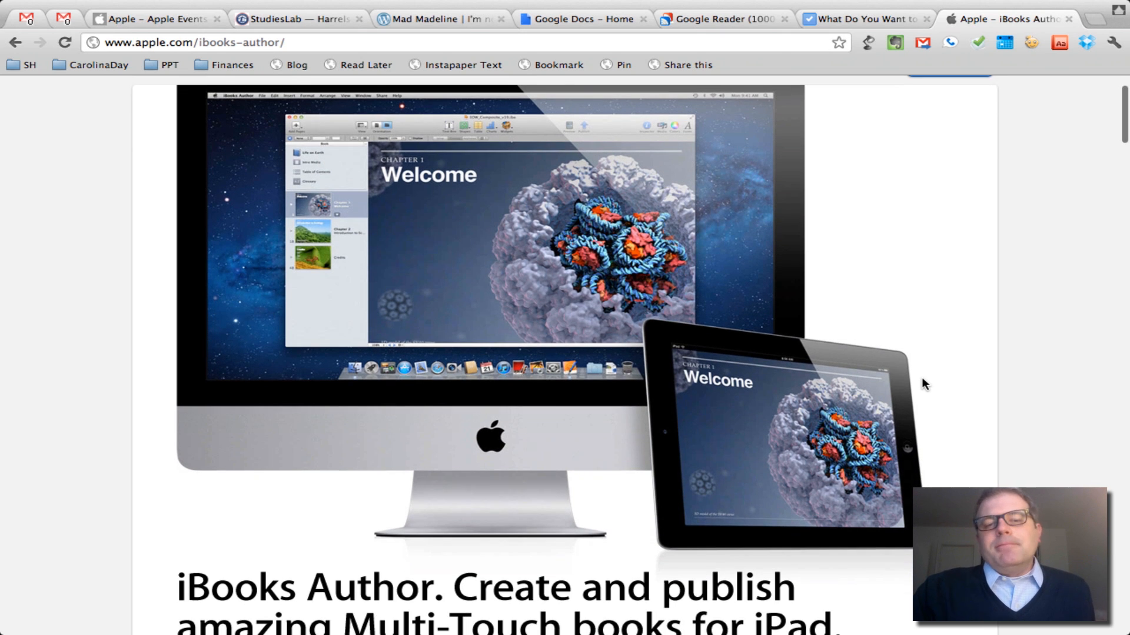
scroll(down, 3)
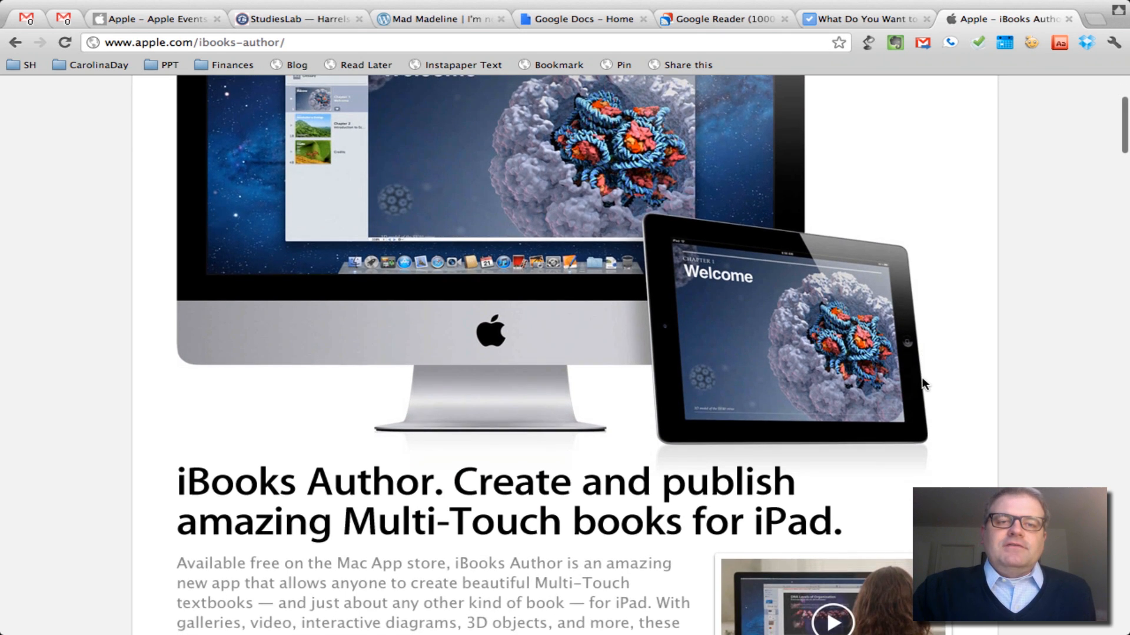
scroll(down, 3)
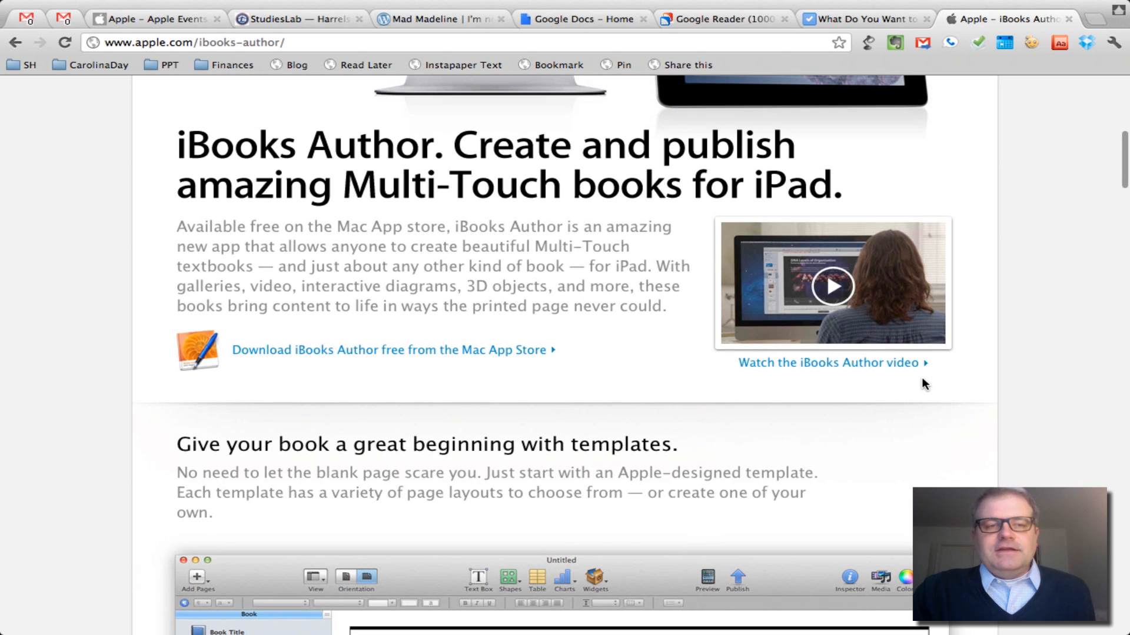
scroll(down, 3)
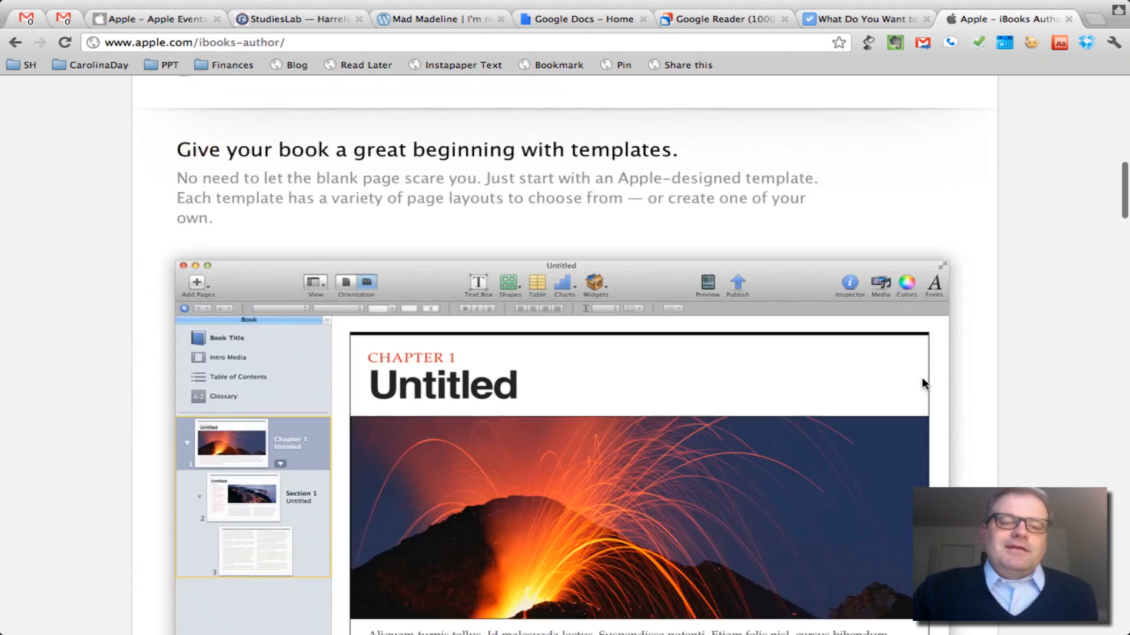
scroll(down, 3)
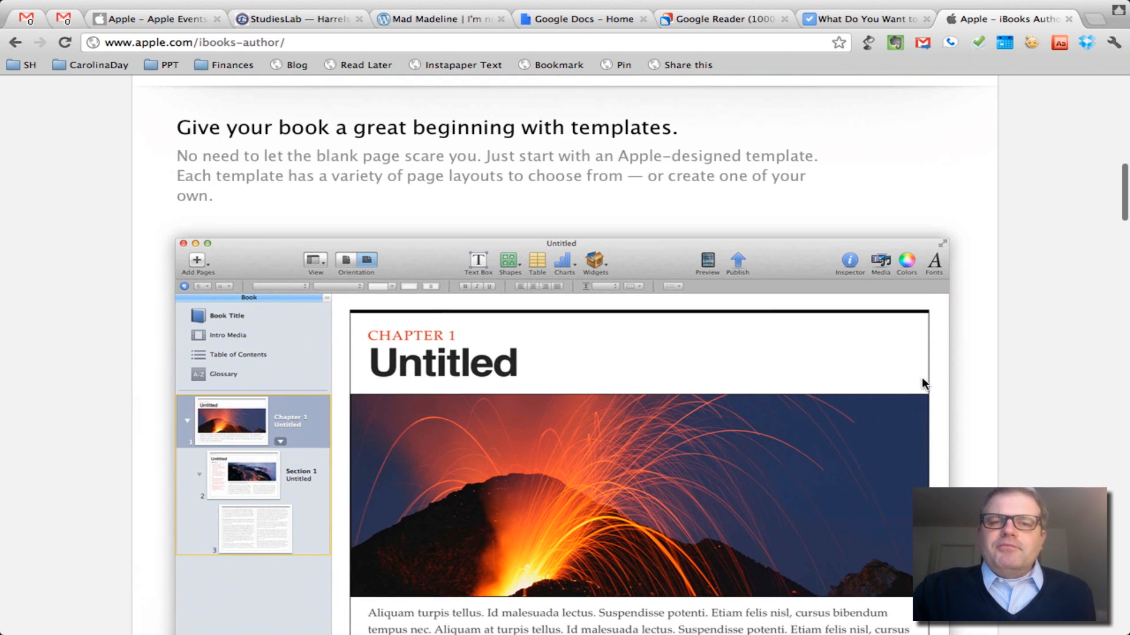
scroll(down, 3)
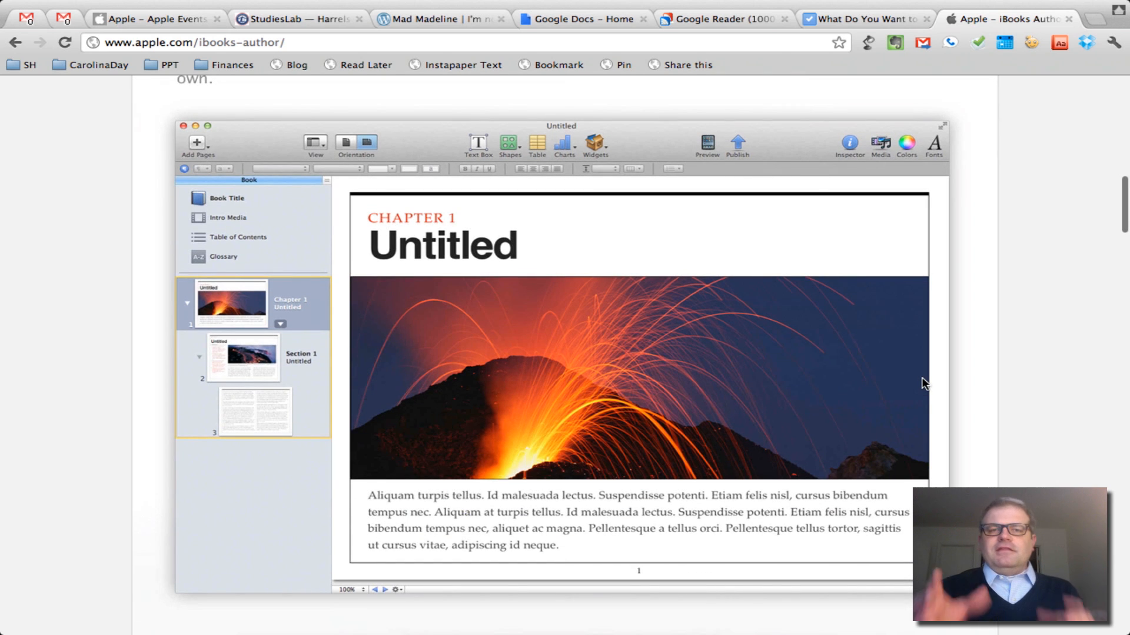